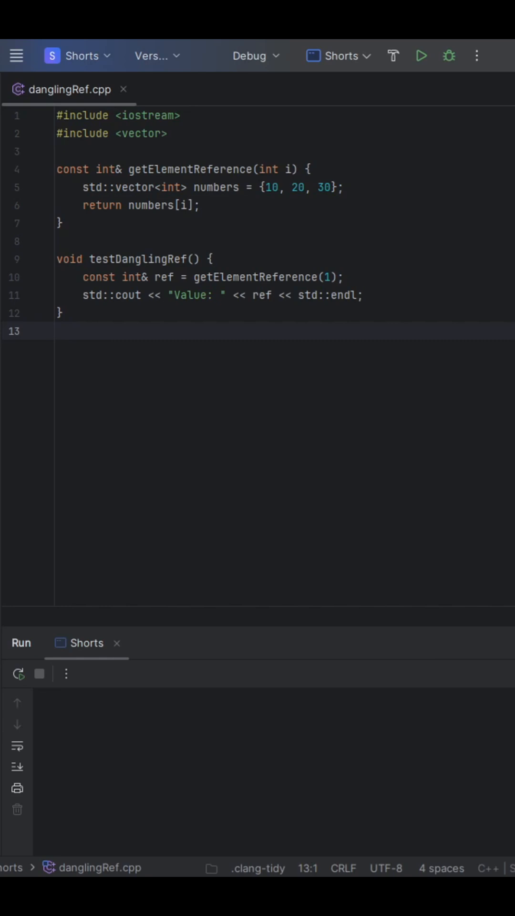
Build and run danglingRef.cpp and compare the garbage output 709 against the expected 20 in the vector.
left_click(421, 55)
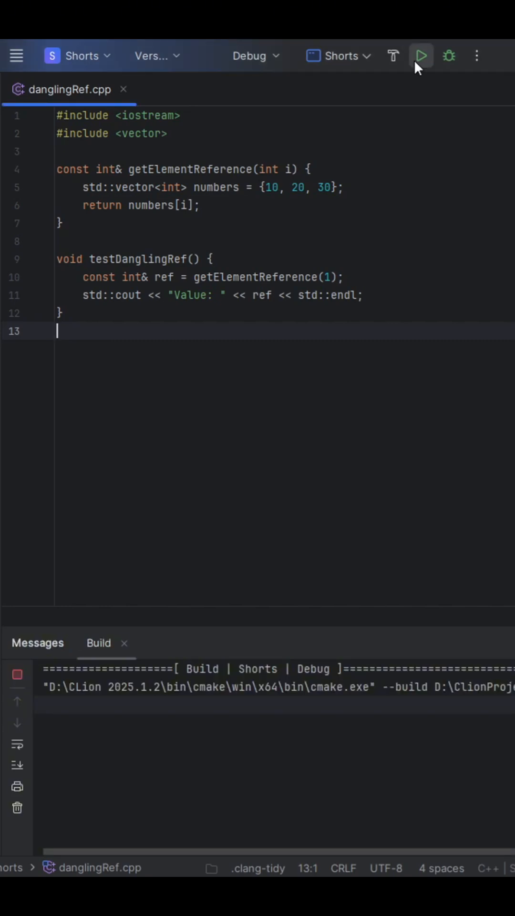
left_click(421, 55)
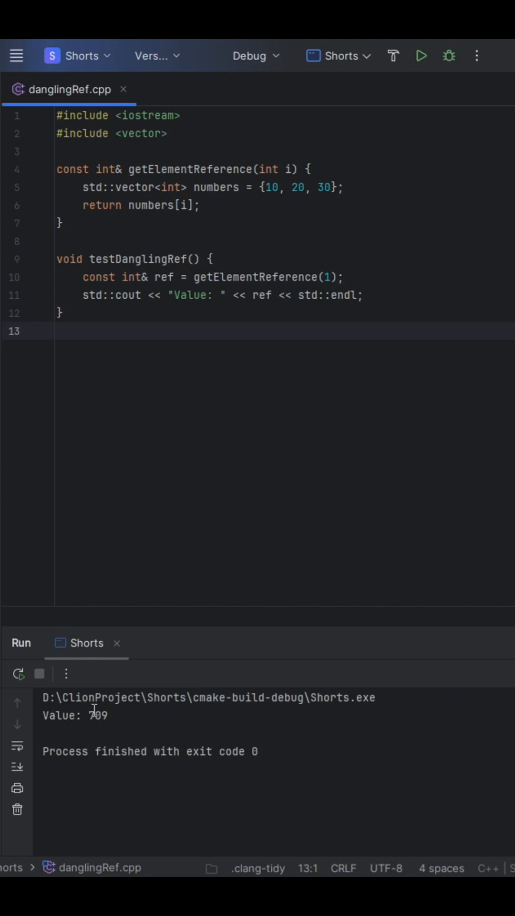
double_click(94, 715)
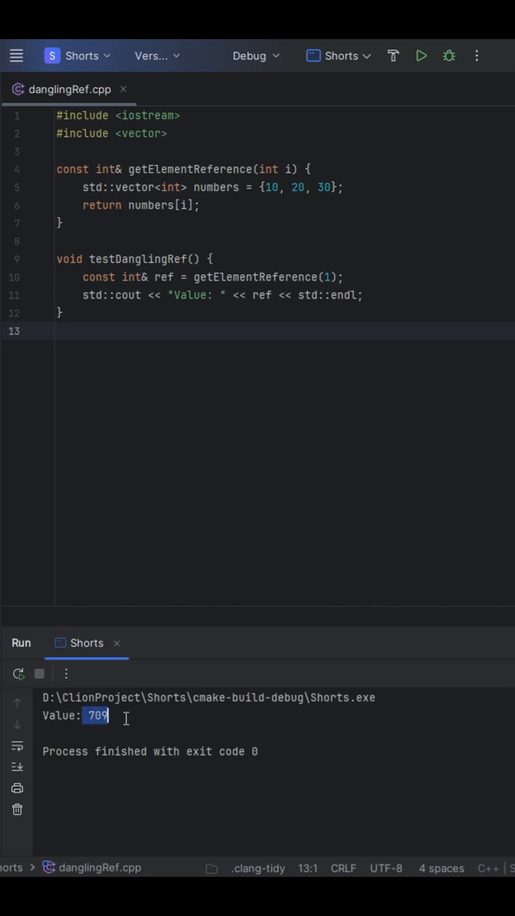
double_click(297, 188)
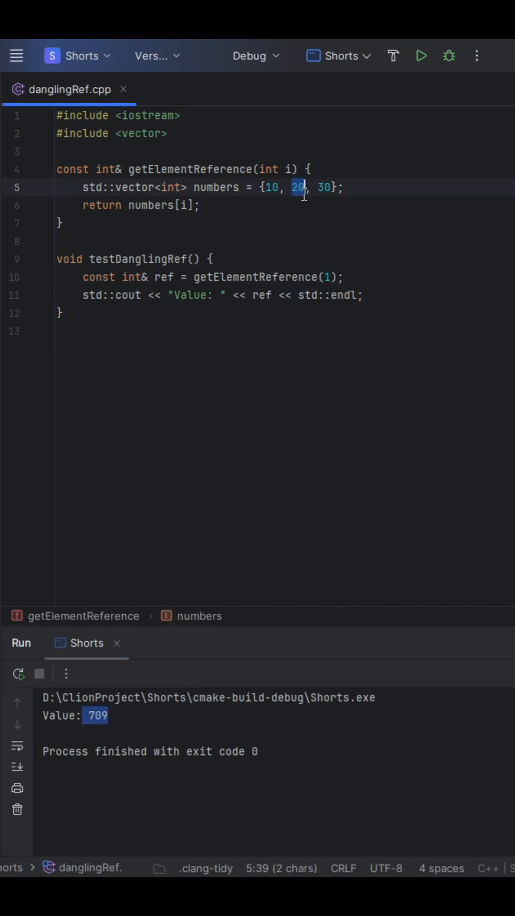
left_click(233, 331)
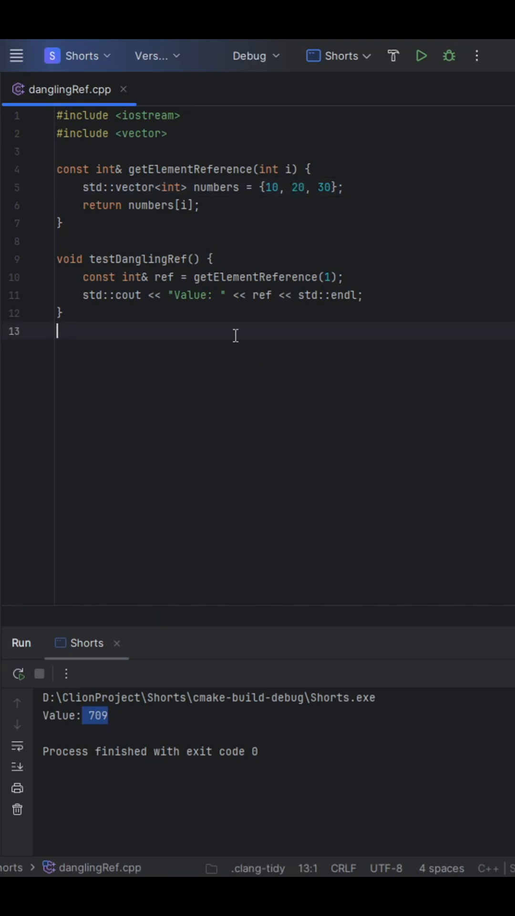
mouse_move(190, 188)
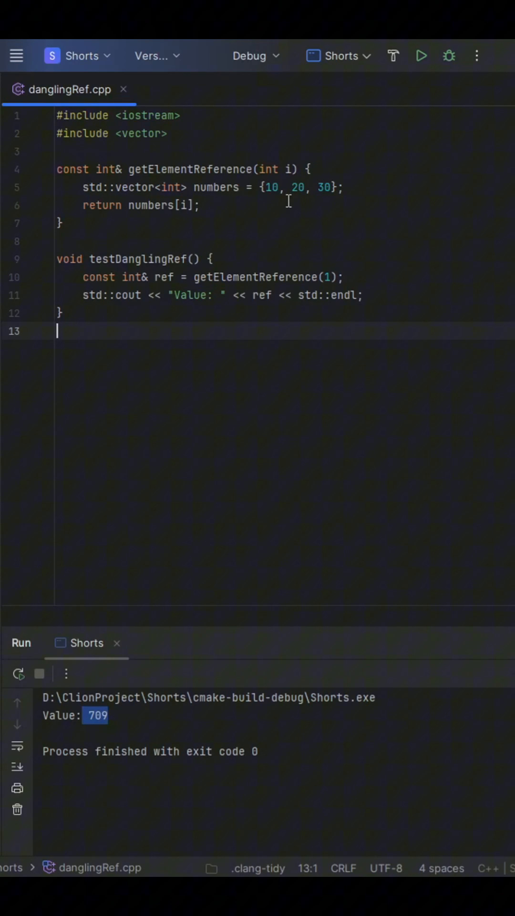
mouse_move(236, 219)
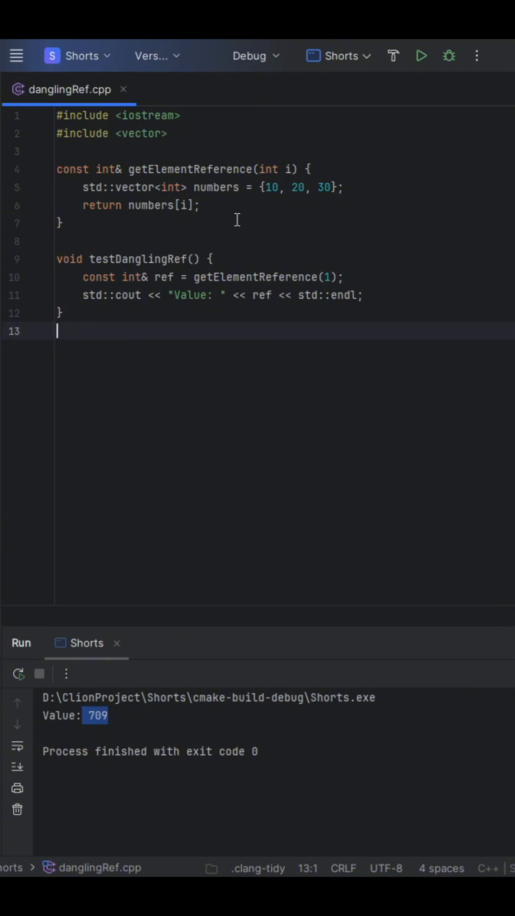
mouse_move(237, 244)
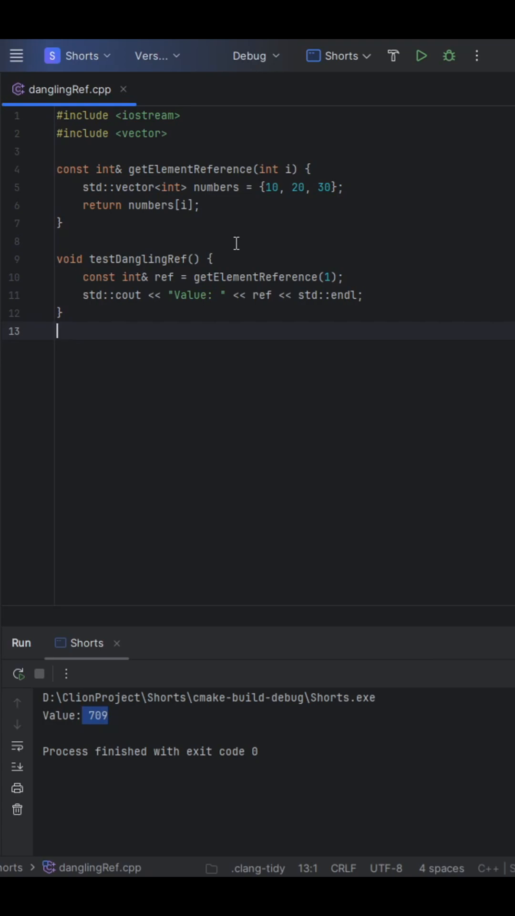
mouse_move(243, 246)
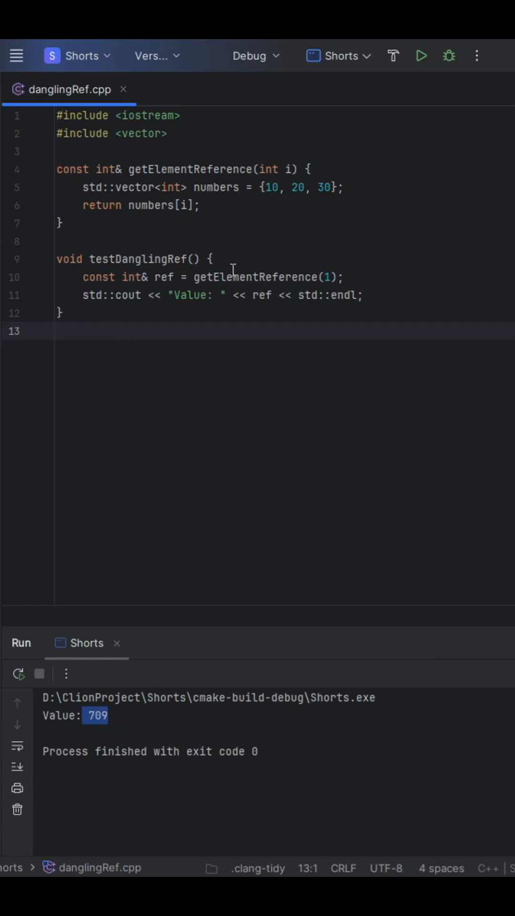
mouse_move(197, 274)
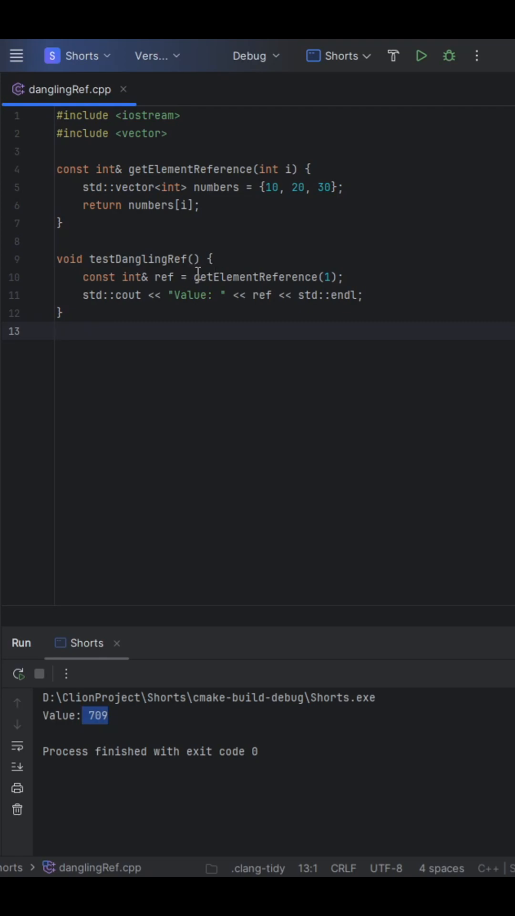
mouse_move(325, 413)
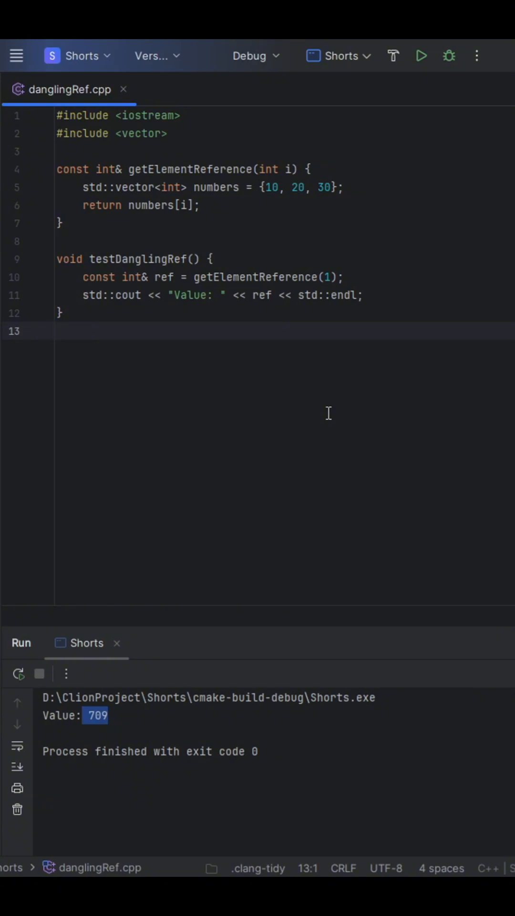
mouse_move(343, 324)
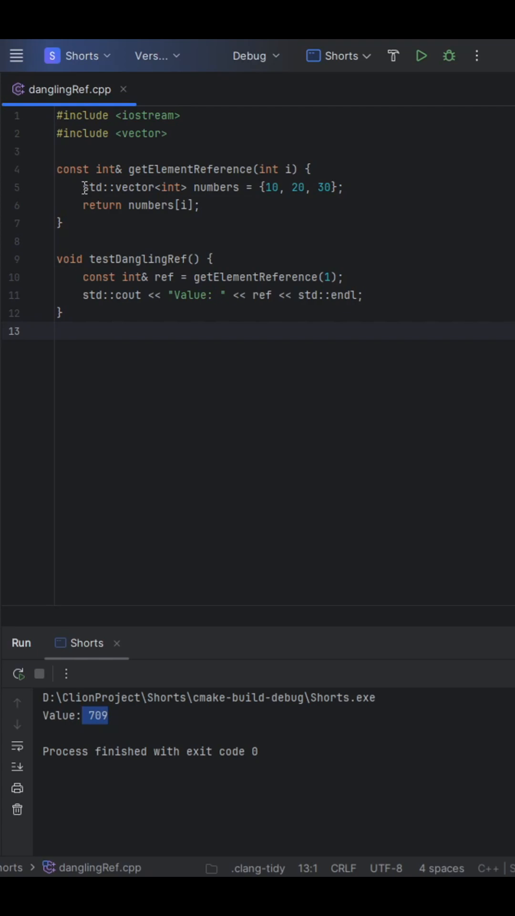
Declare the numbers vector in getElementReference static so the returned reference stays valid.
left_click(86, 187)
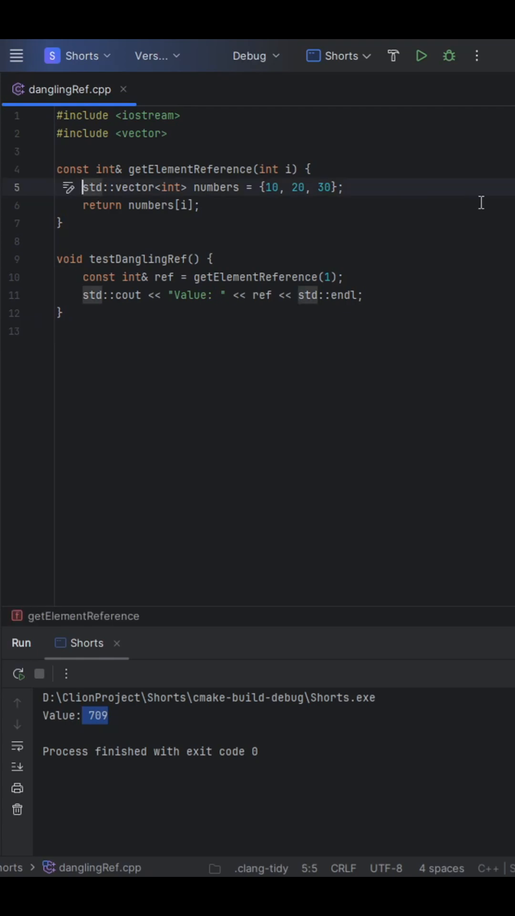
type("static")
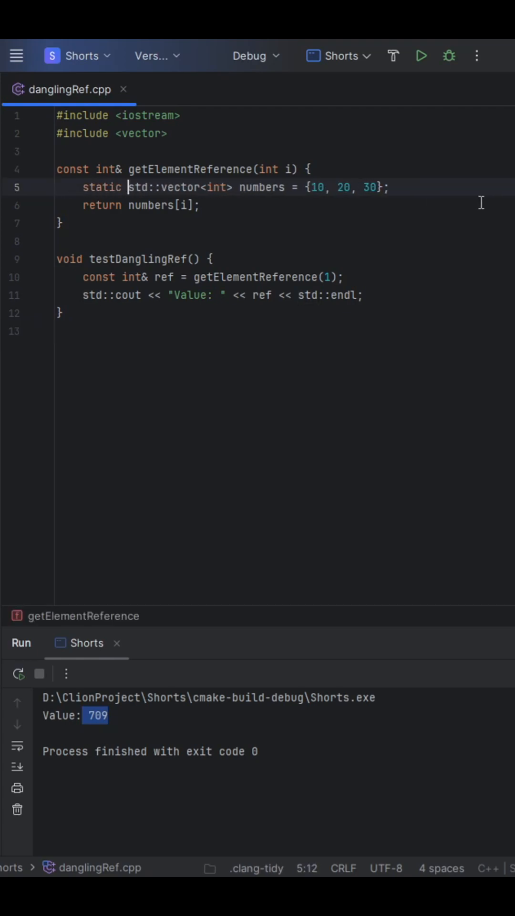
left_click(104, 187)
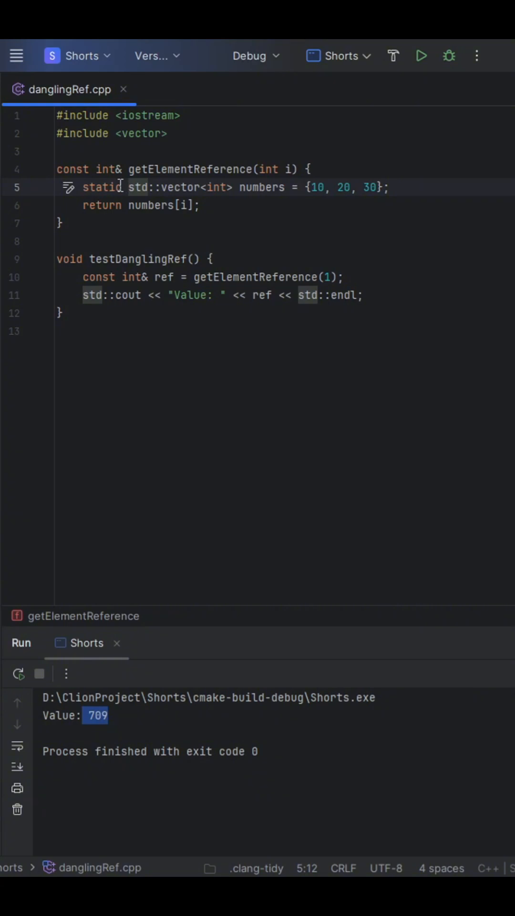
left_click(256, 222)
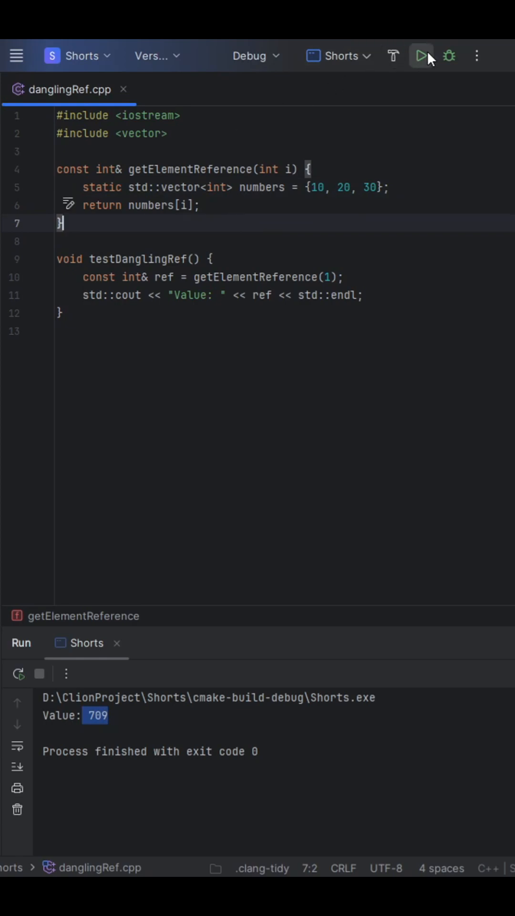
Rerun the fixed program and confirm the Run panel now prints Value: 20.
left_click(421, 56)
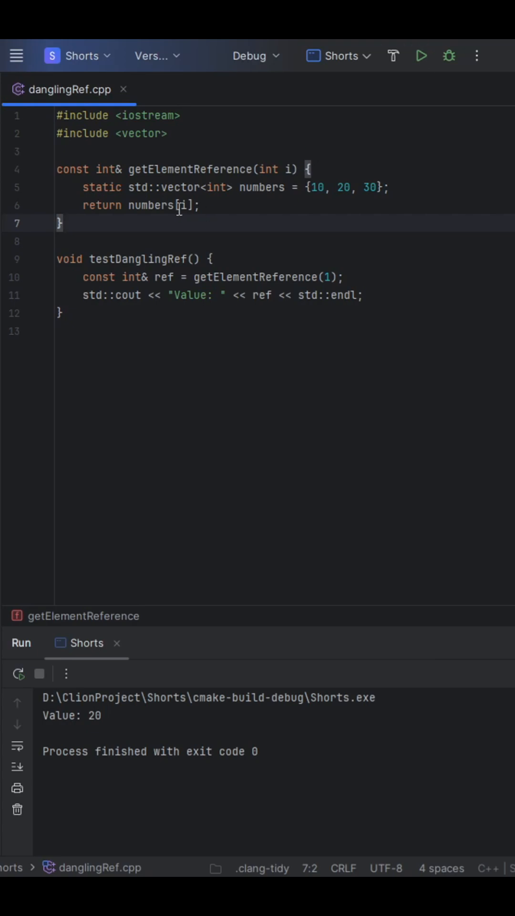
mouse_move(108, 188)
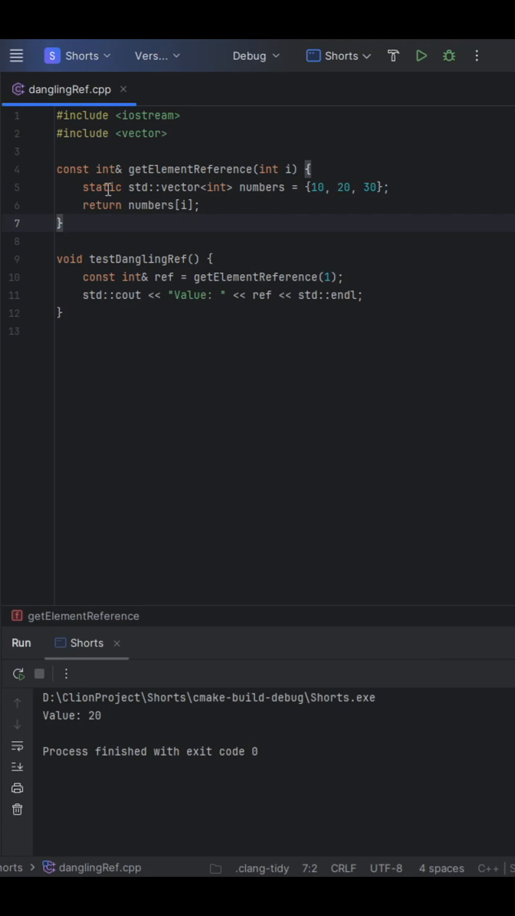
left_click(145, 187)
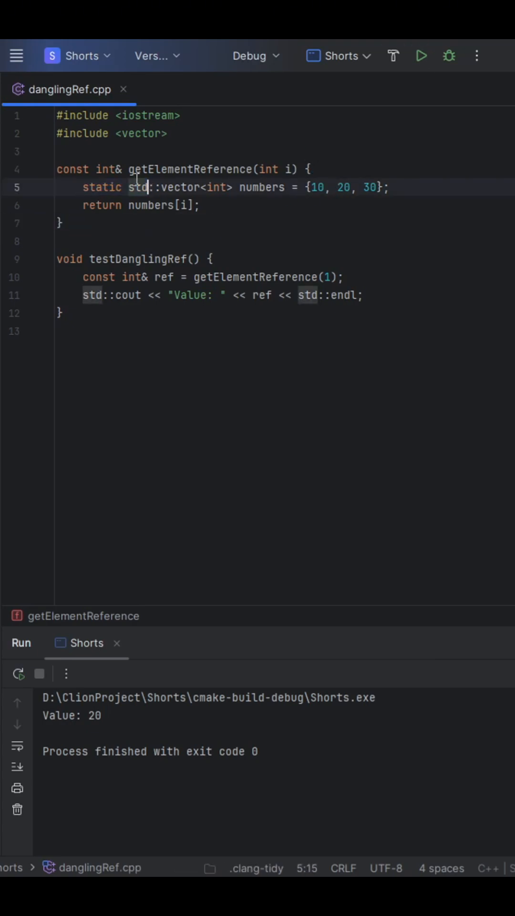